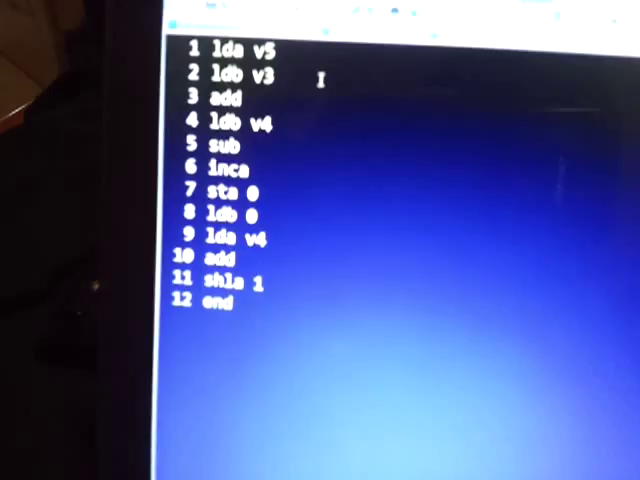
scroll(down, 3)
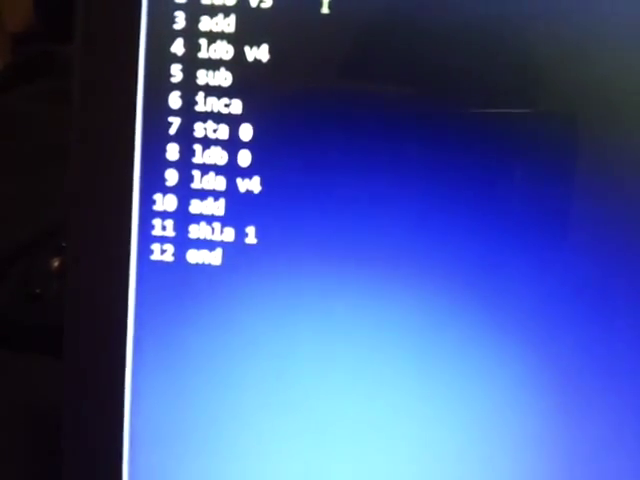